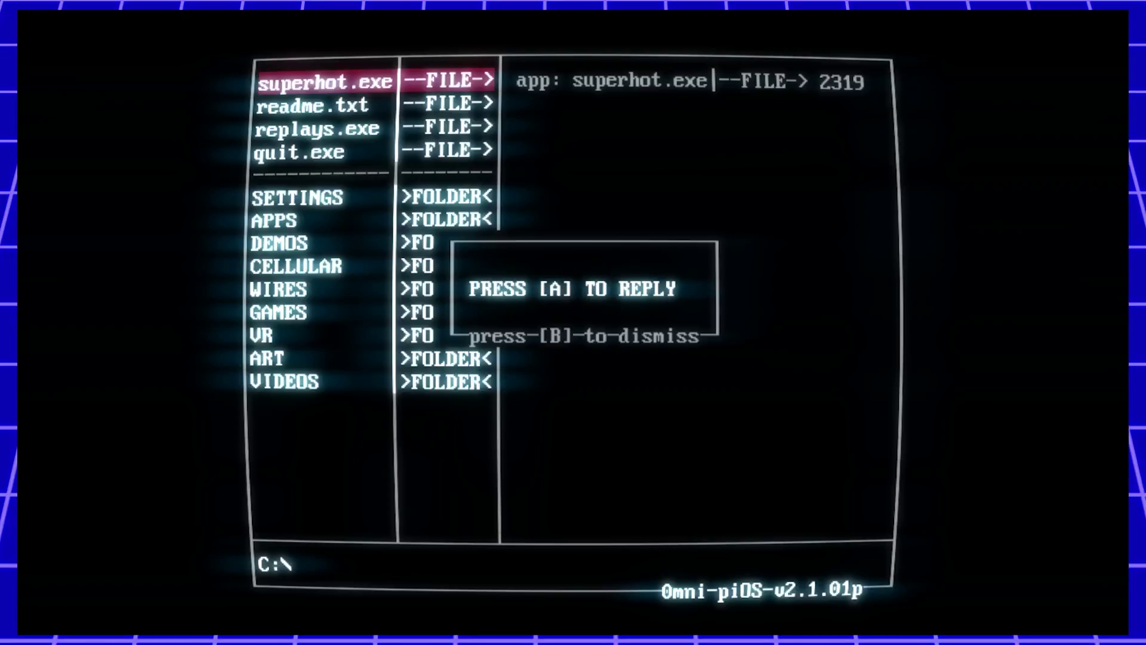
- Reply to the incoming guruCHAT message asking "what did you think?"
key(a)
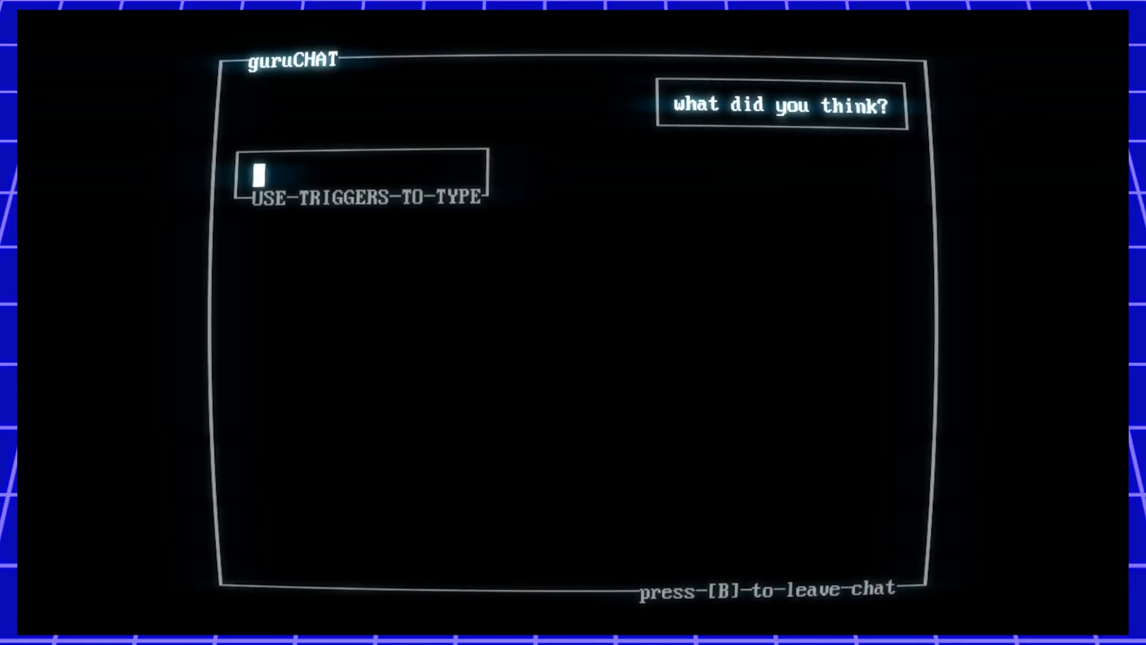
- Type a reply beginning "interesti" about the factory, alley and subway, and send it
text(interesting idea. not sure what I'm)
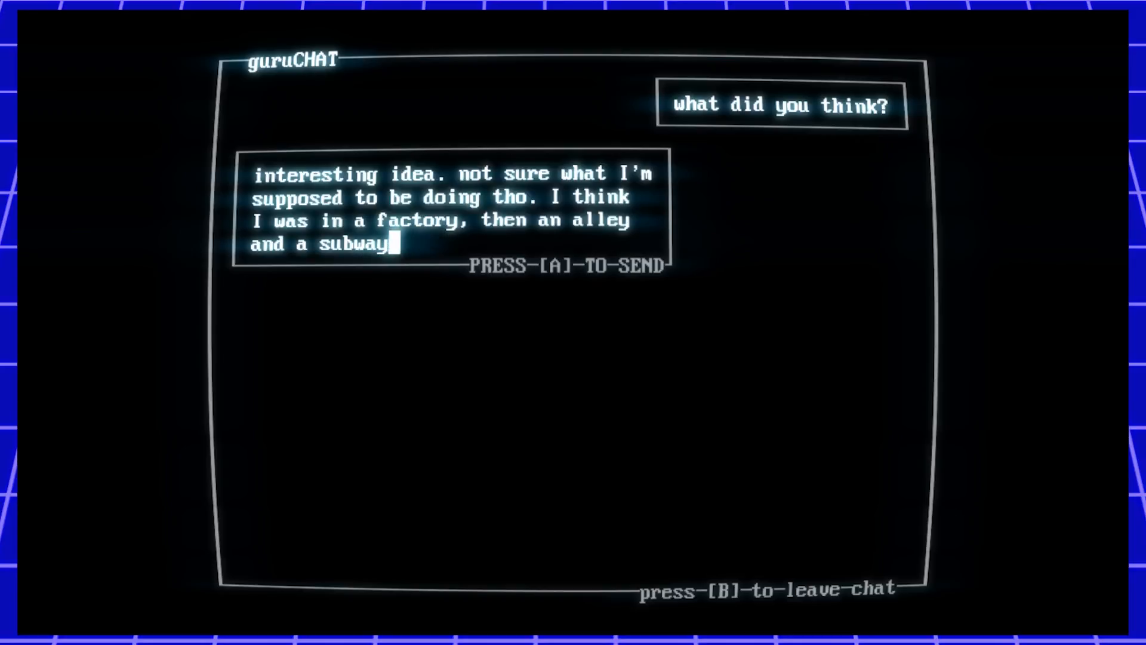
key(a)
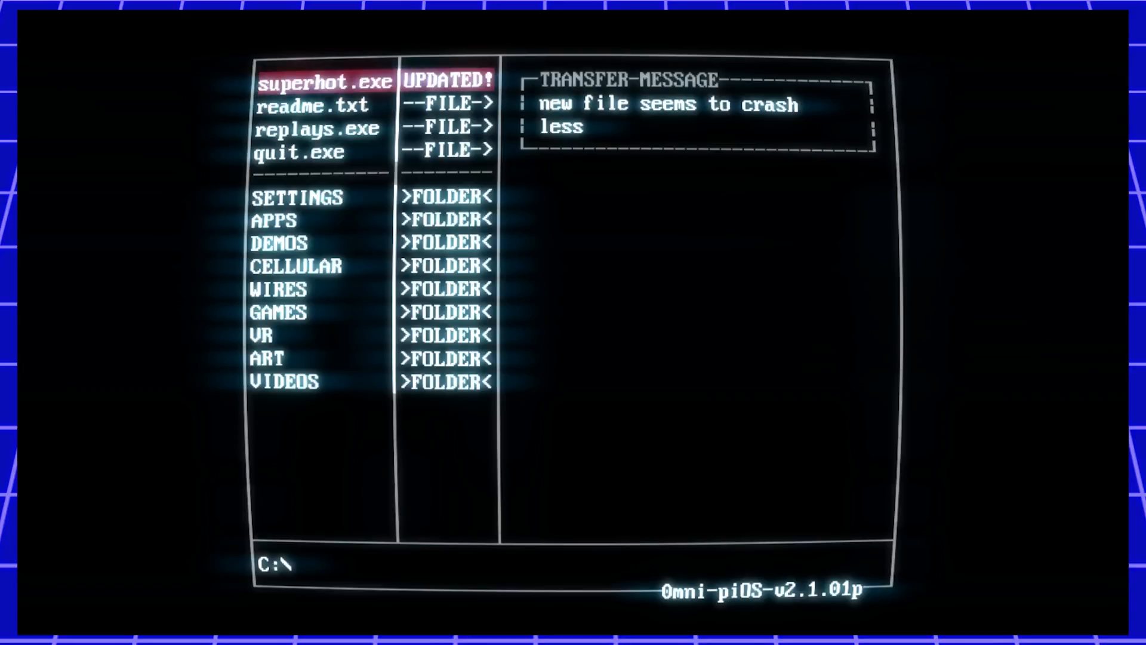
- Launch the updated superhot.exe and play the parking-garage level until killed
double_click(324, 82)
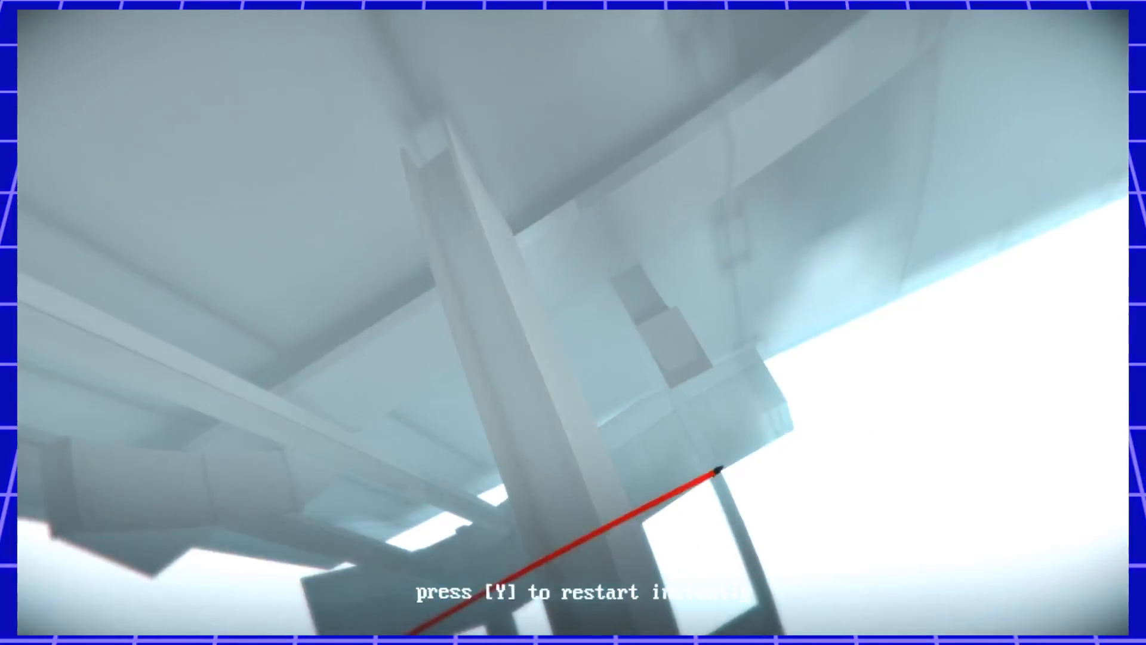
- Restart the garage level with Y and shoot the red enemy by the car
key(y)
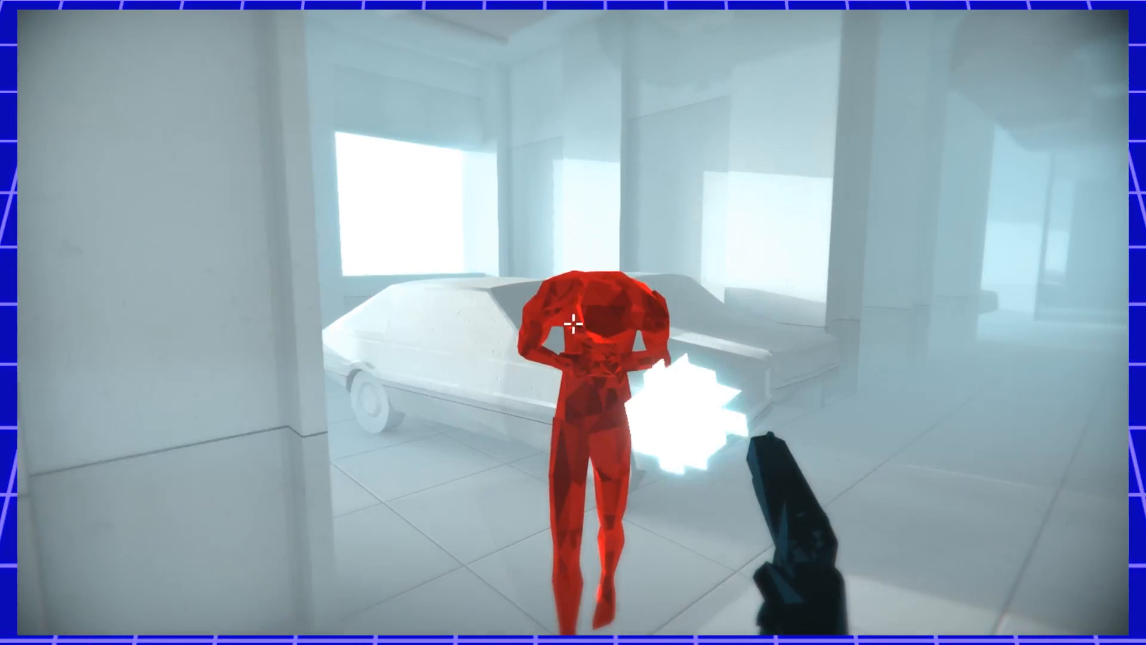
click(574, 326)
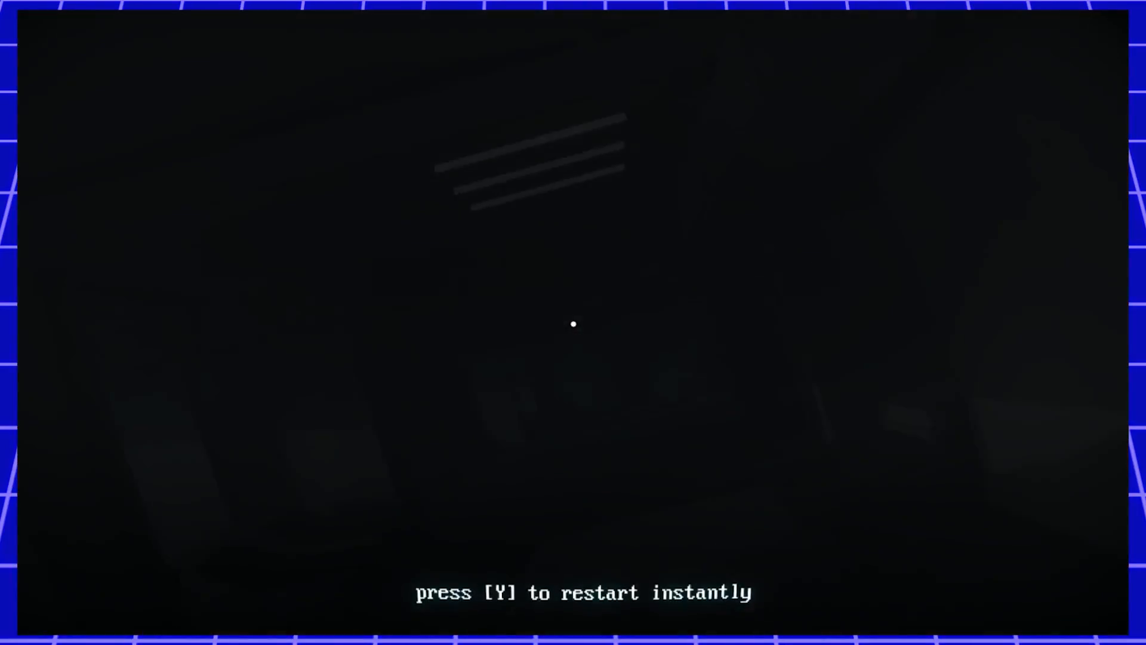
- Restart the level and fire at the distant red enemy behind the car
key(y)
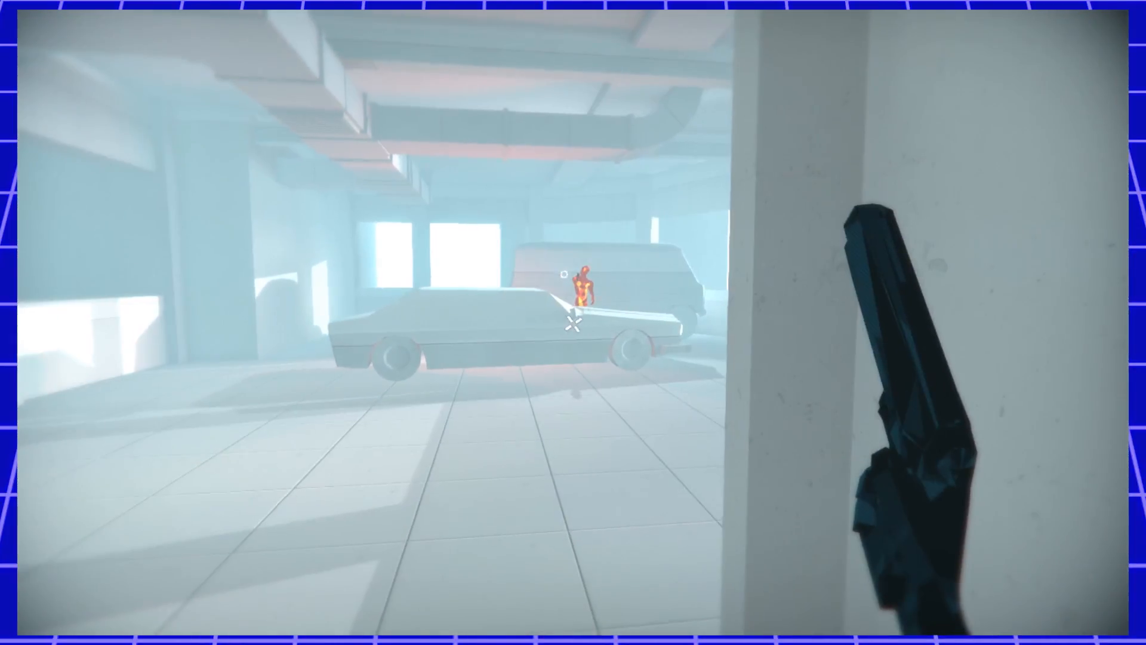
click(575, 328)
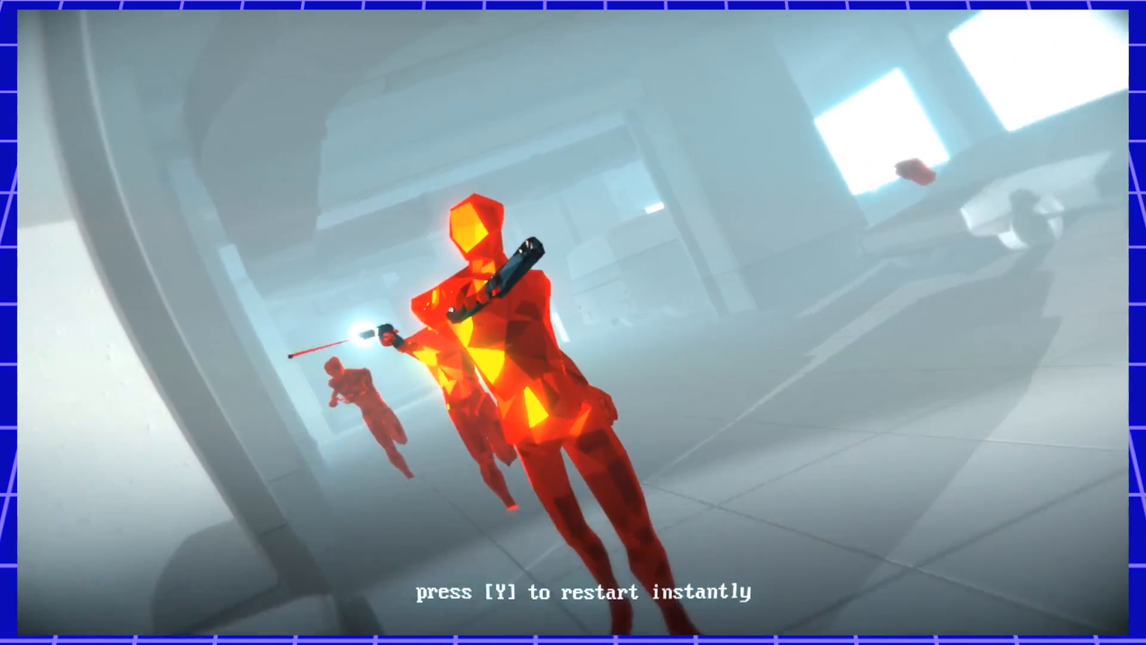
- Restart, shoot red enemies by the pillar and cars, then restart after dying
key(y)
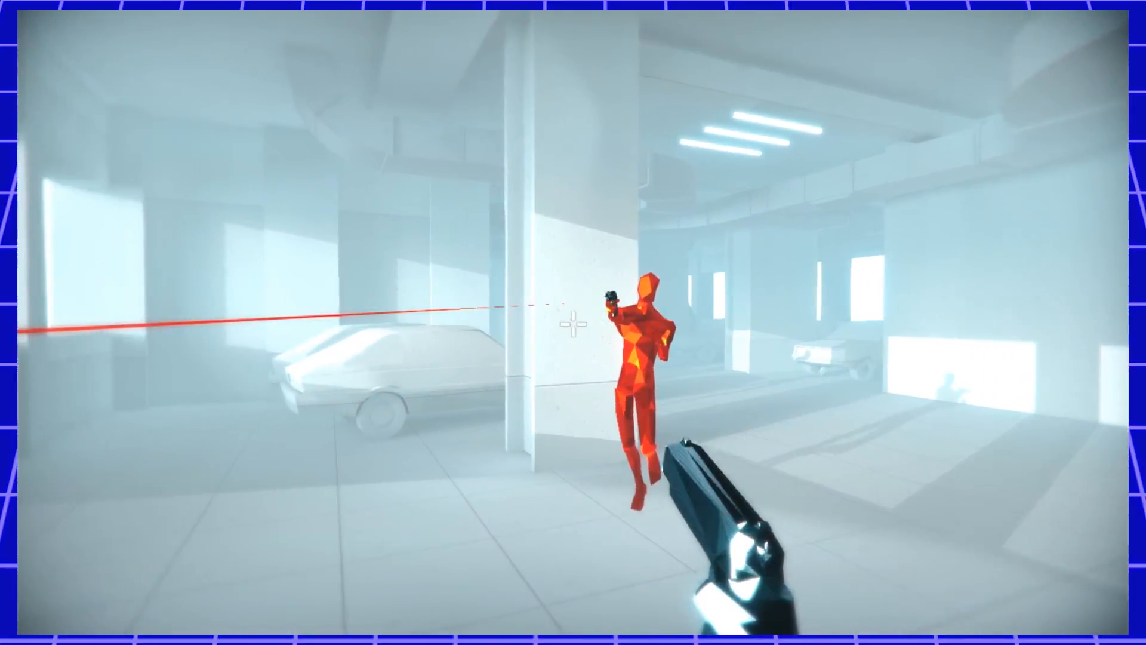
click(574, 326)
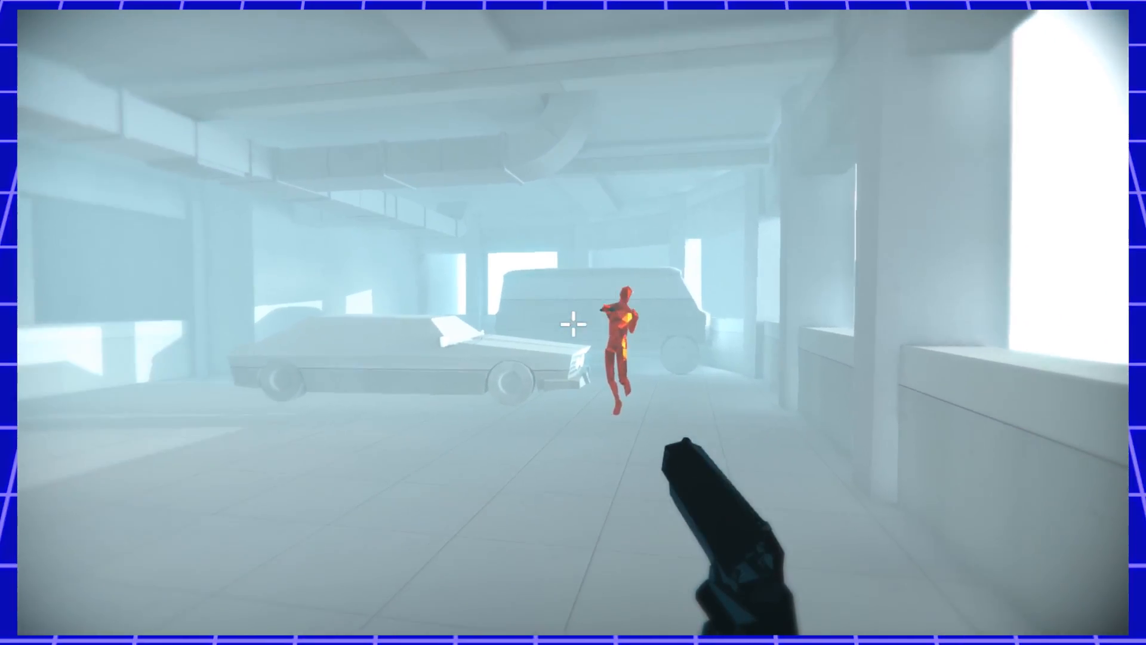
click(573, 322)
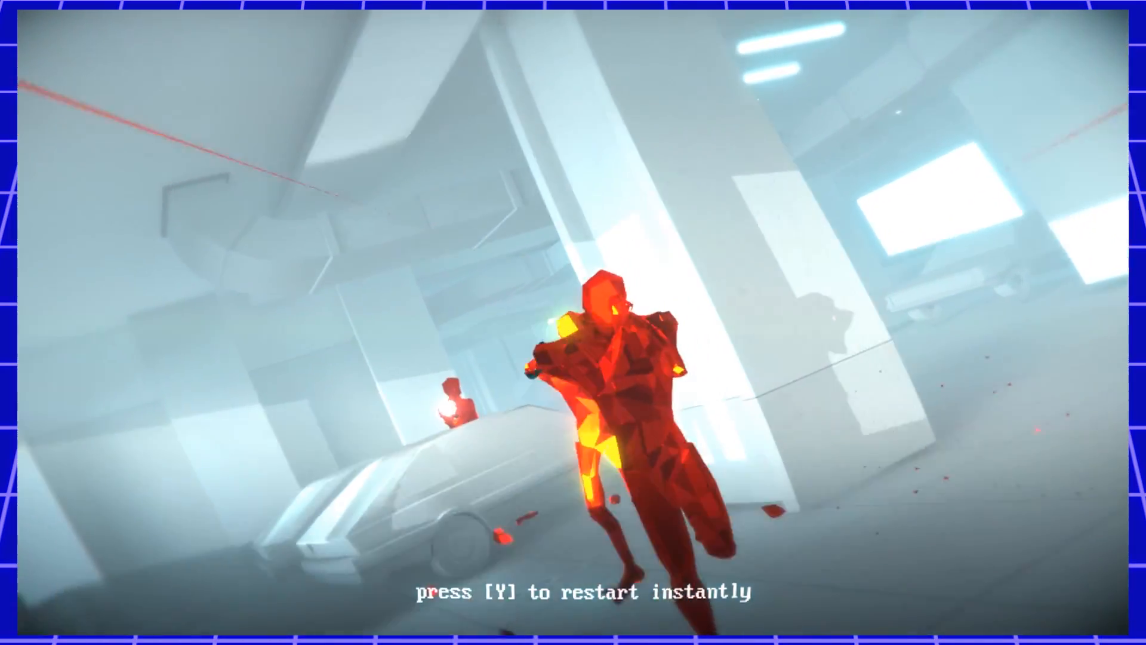
key(y)
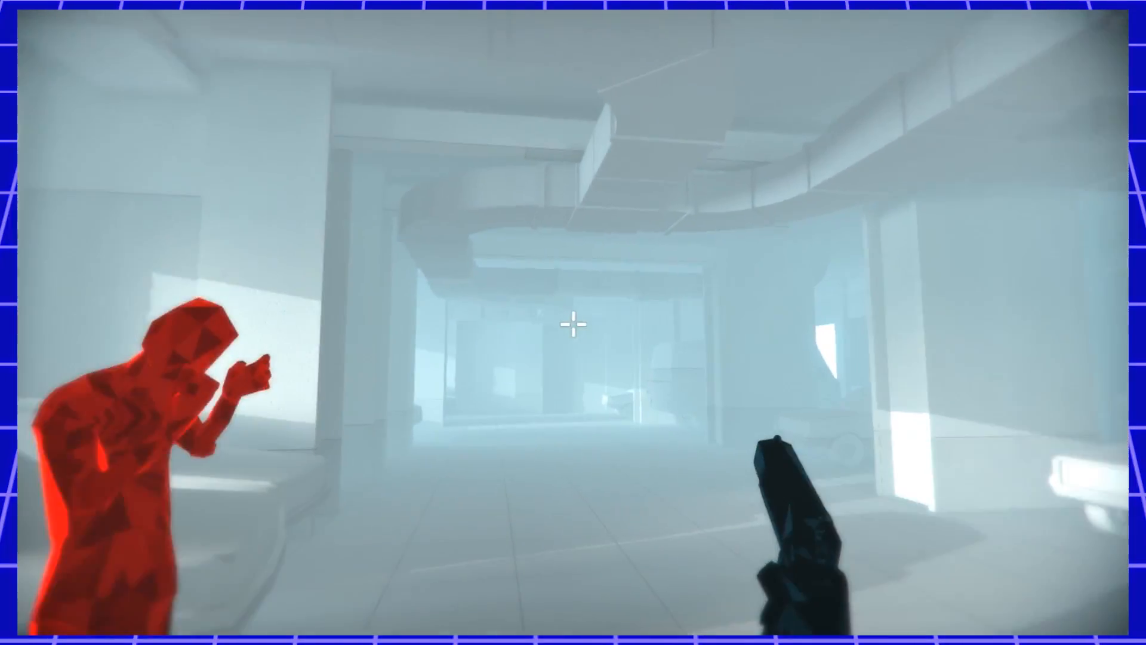
- Shoot the close-range red enemy, then restart with Y after dying again
click(573, 328)
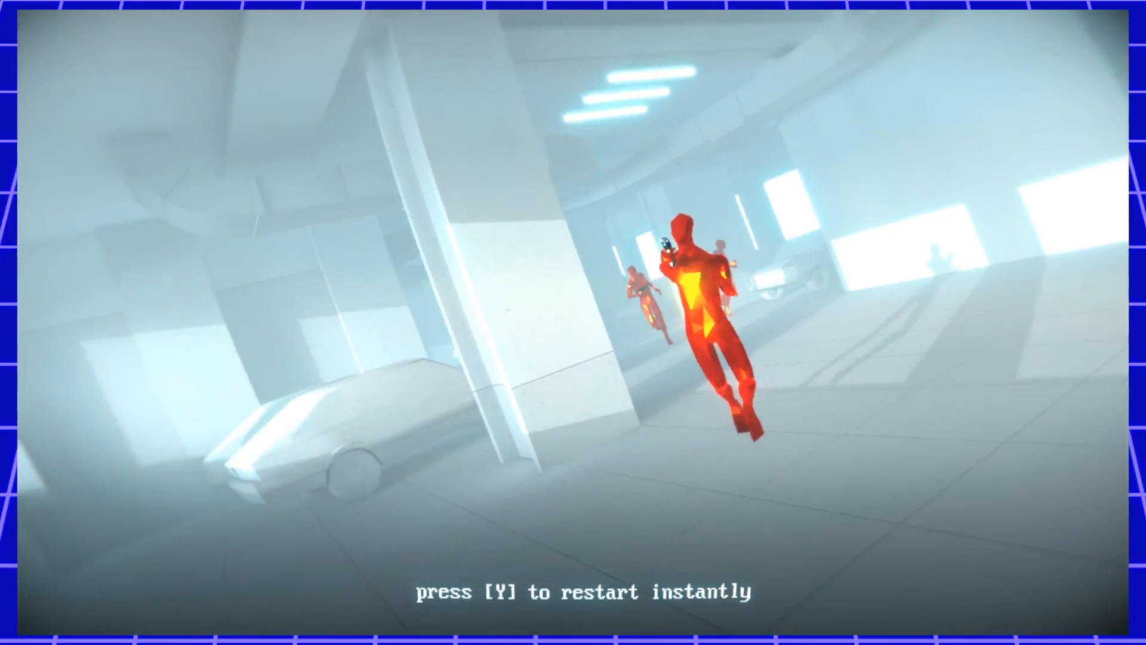
key(y)
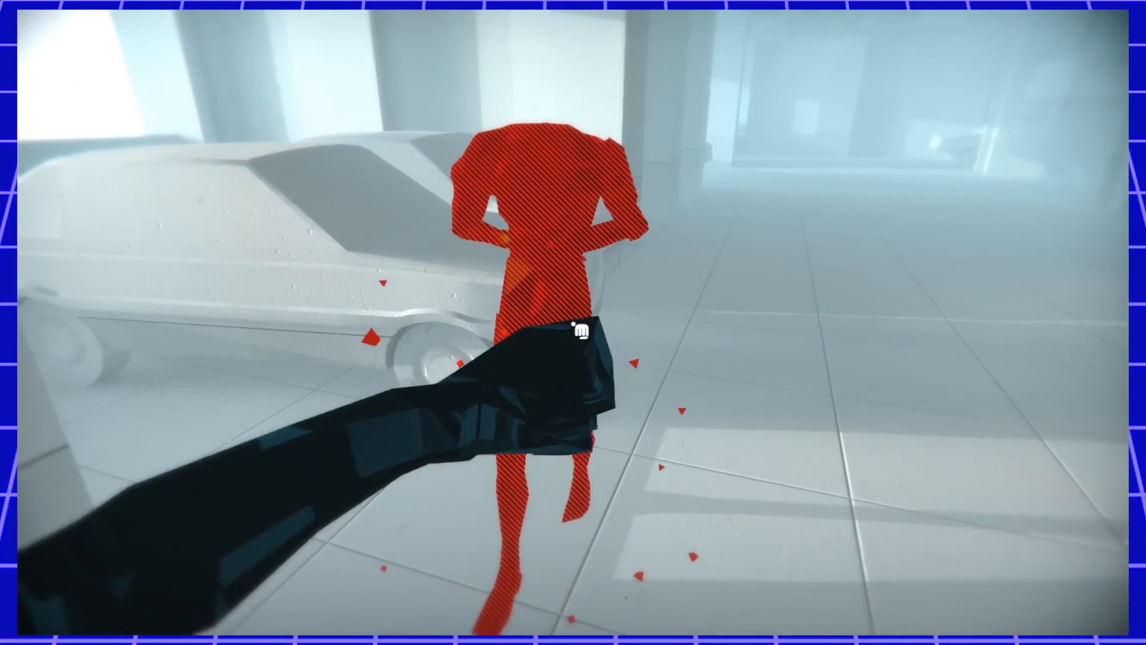
- Punch the red enemy beside the parked car twice, shattering it
click(577, 329)
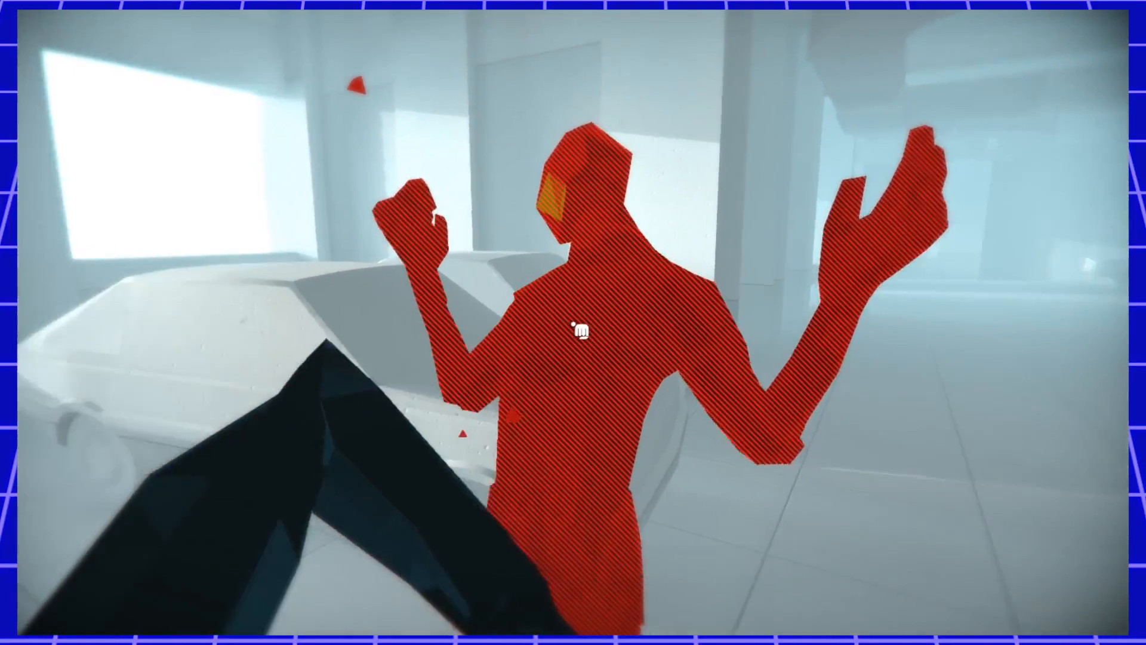
click(579, 333)
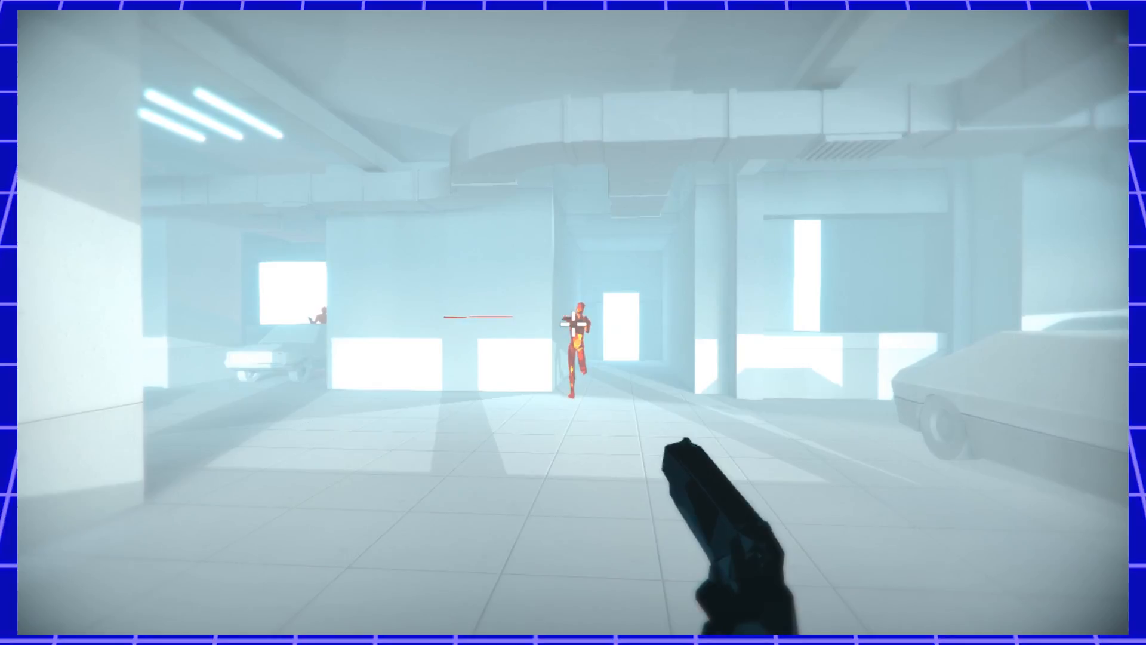
- Shoot the red gunman down the corridor and the enemies running past the pillars
click(574, 337)
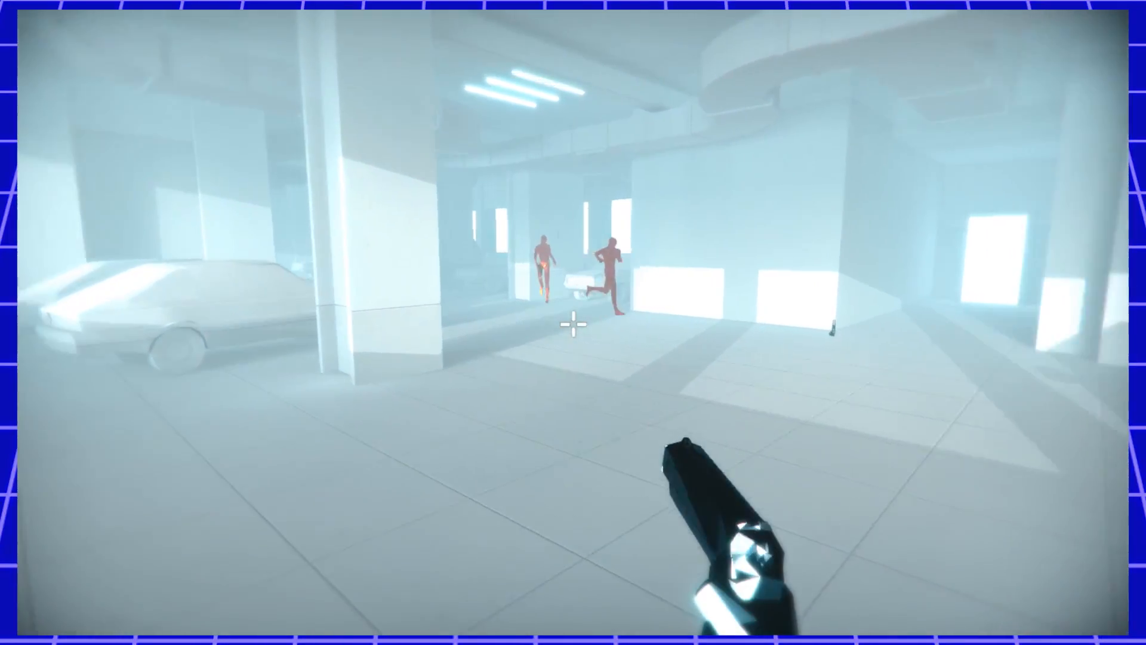
click(573, 325)
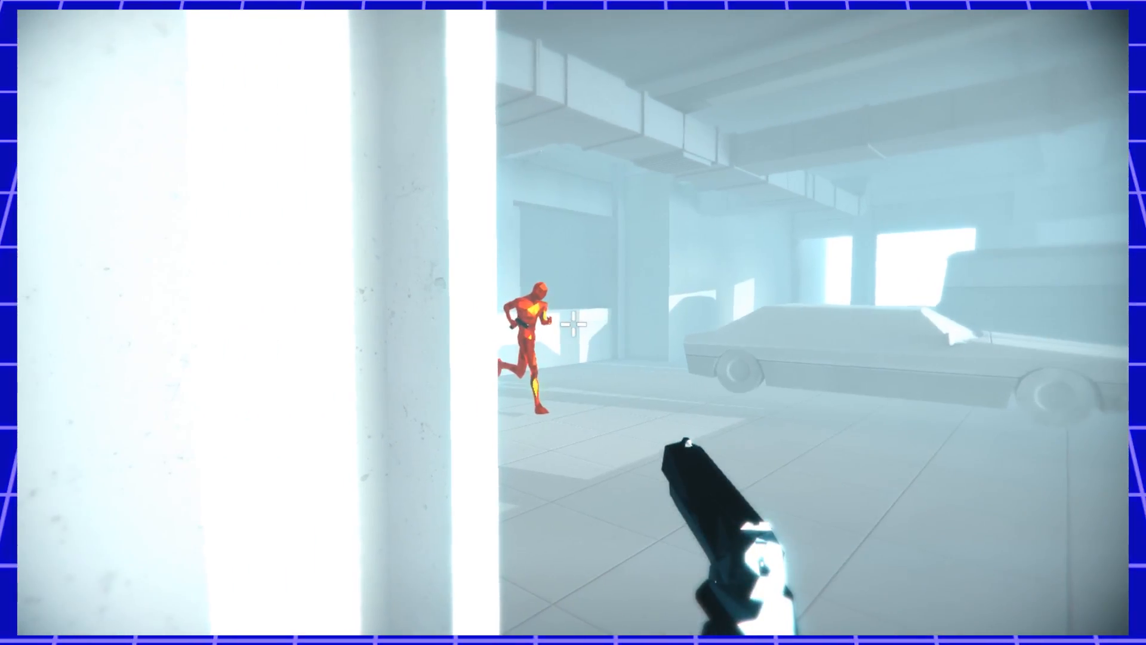
click(573, 324)
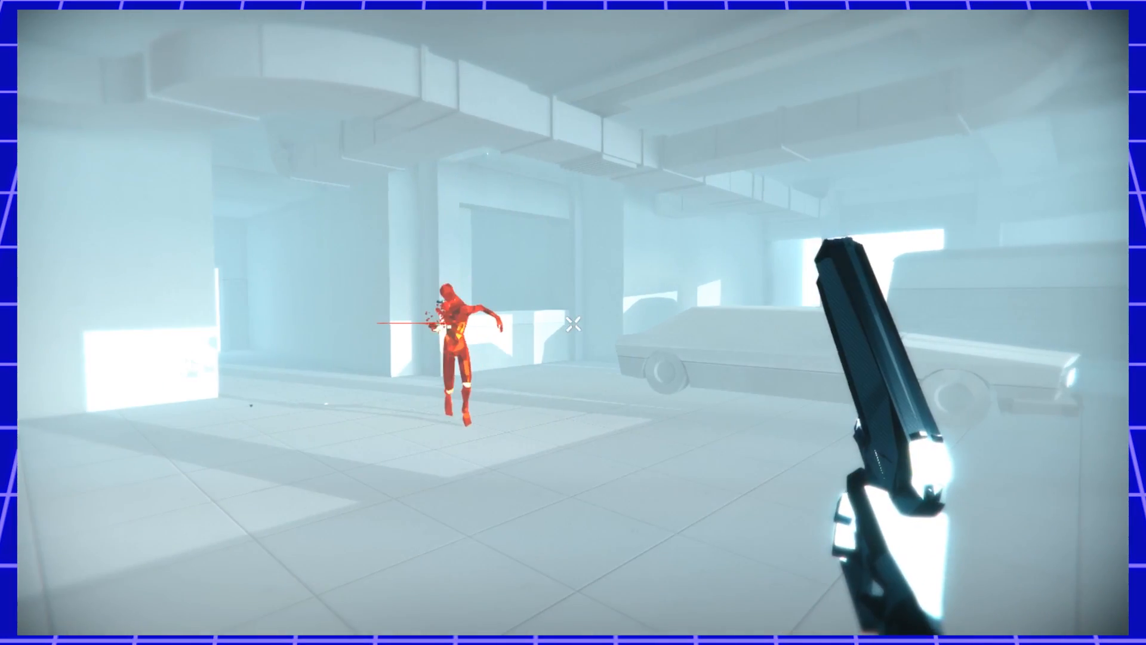